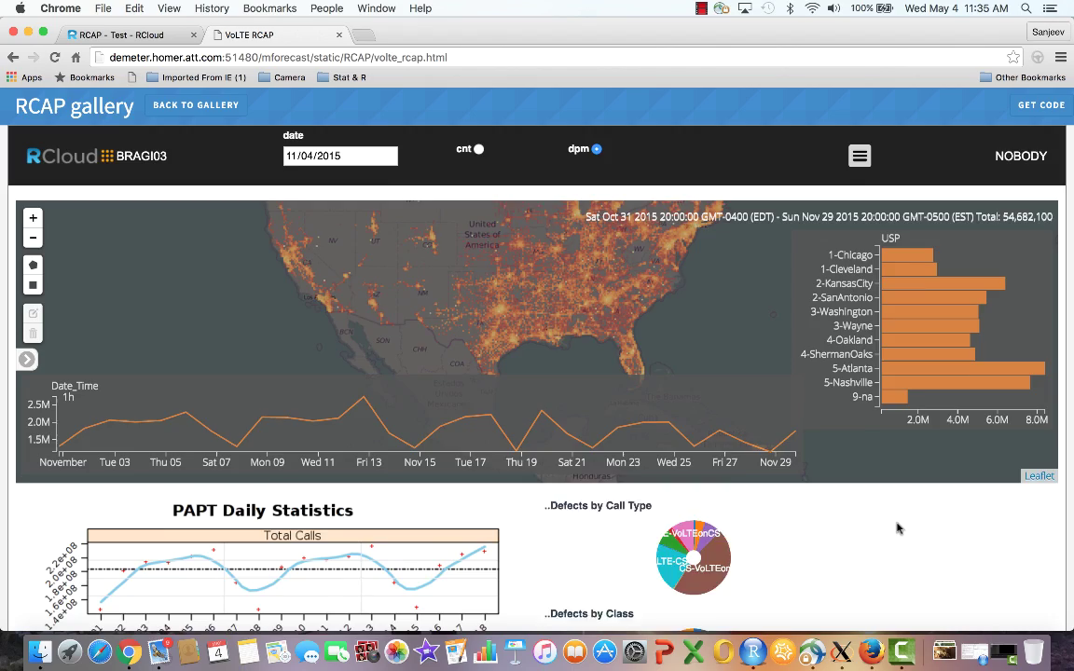
Filter the VoLTE map to the 2-KansasCity and 4-Oakland sites using the USP bar chart
scroll(down, 3)
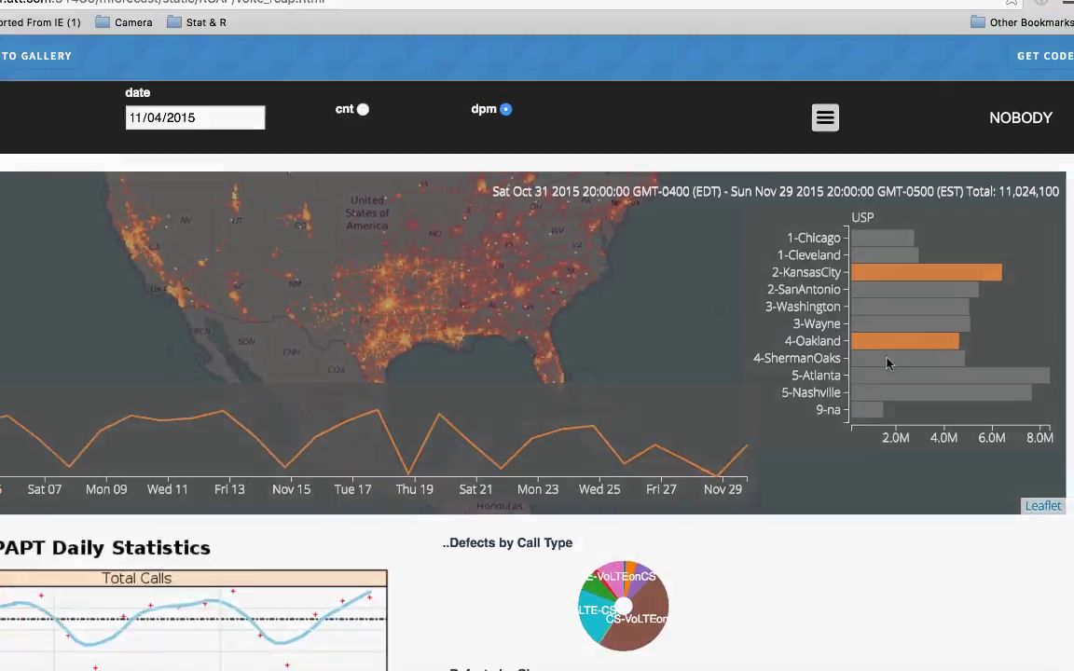
click(252, 34)
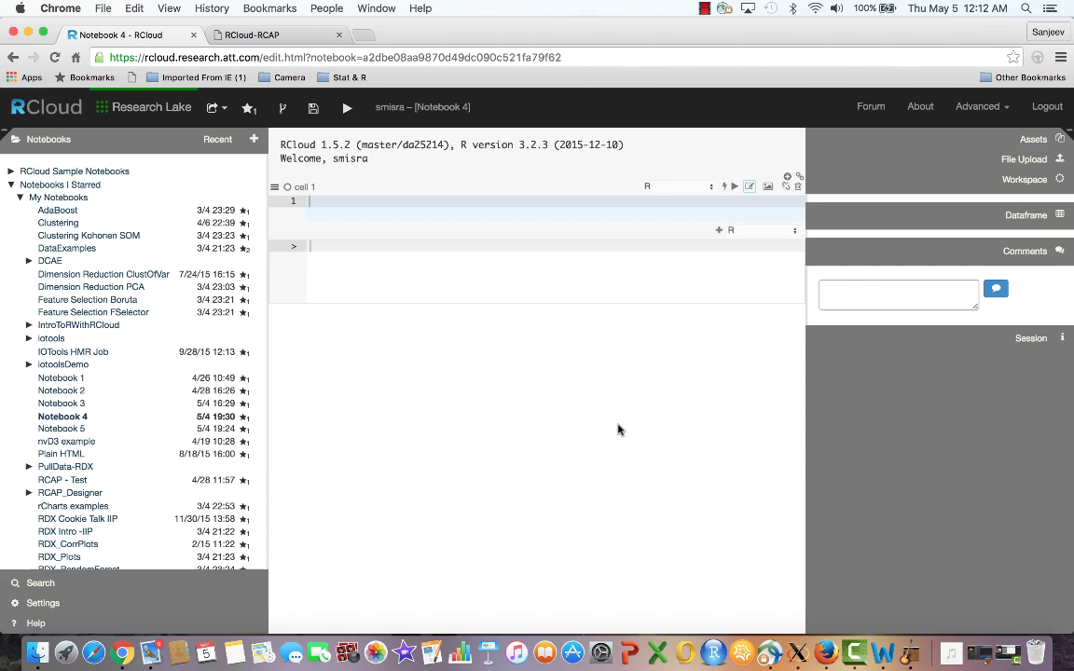
Add an rcloud.rcap::rcap.result() cell and launch the RCAP Designer from Advanced
text(rcloud.rcap::rcap.result())
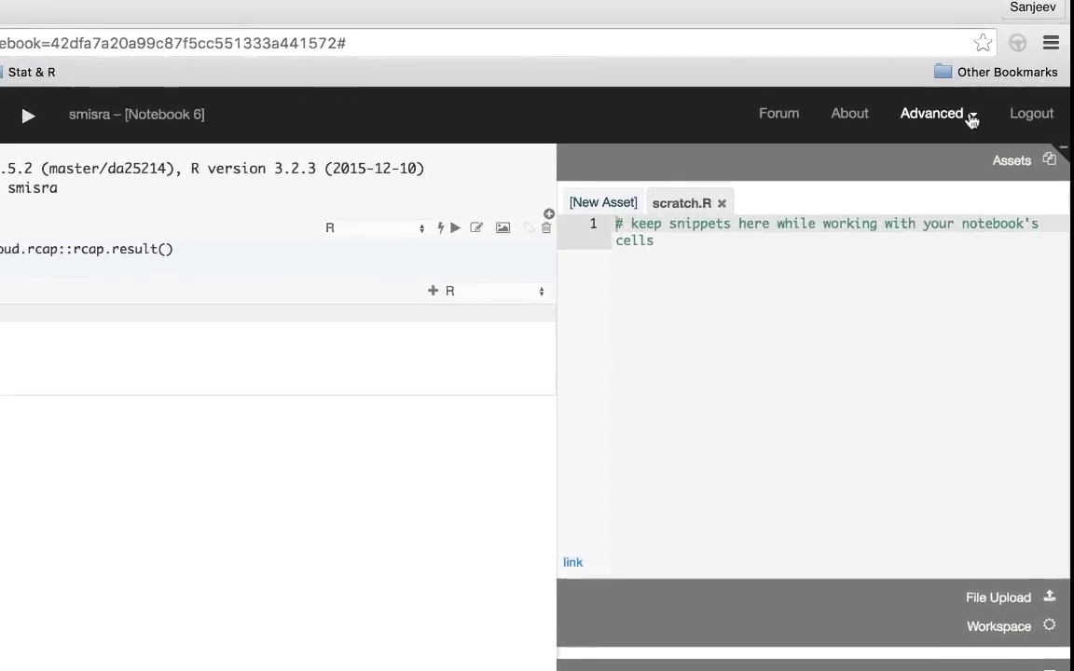
click(931, 113)
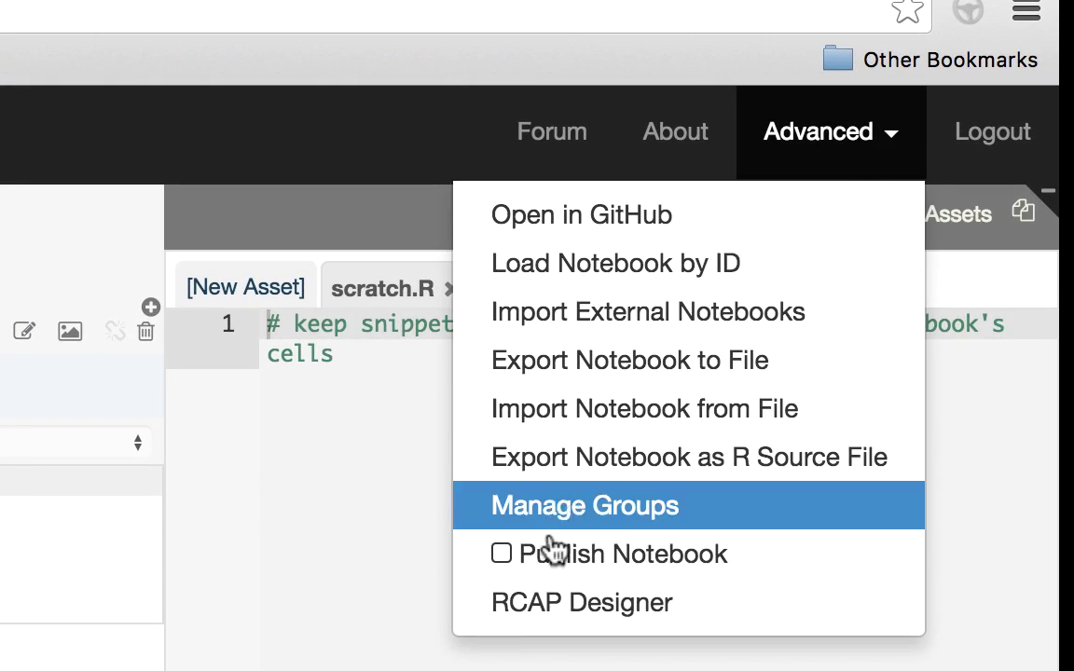
click(582, 602)
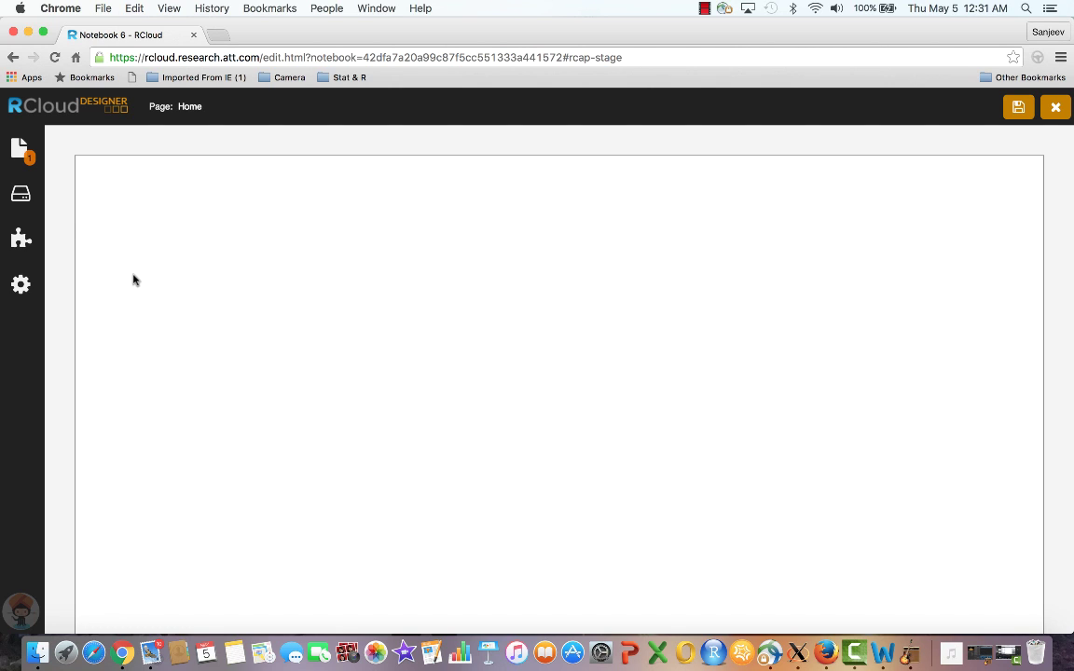
mouse_move(753, 277)
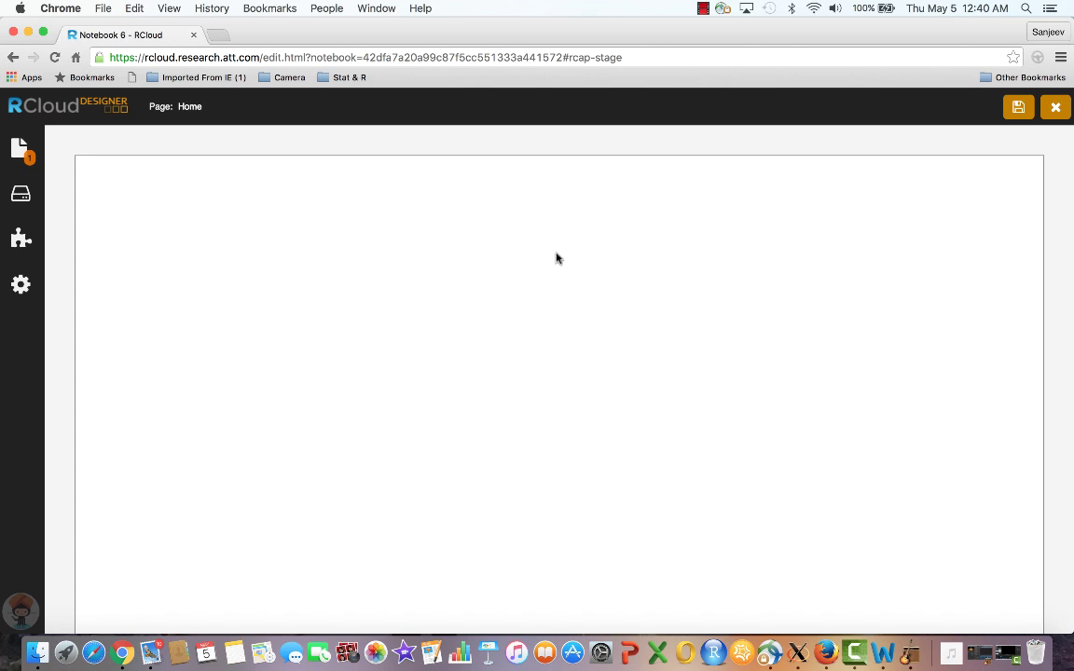
mouse_move(126, 286)
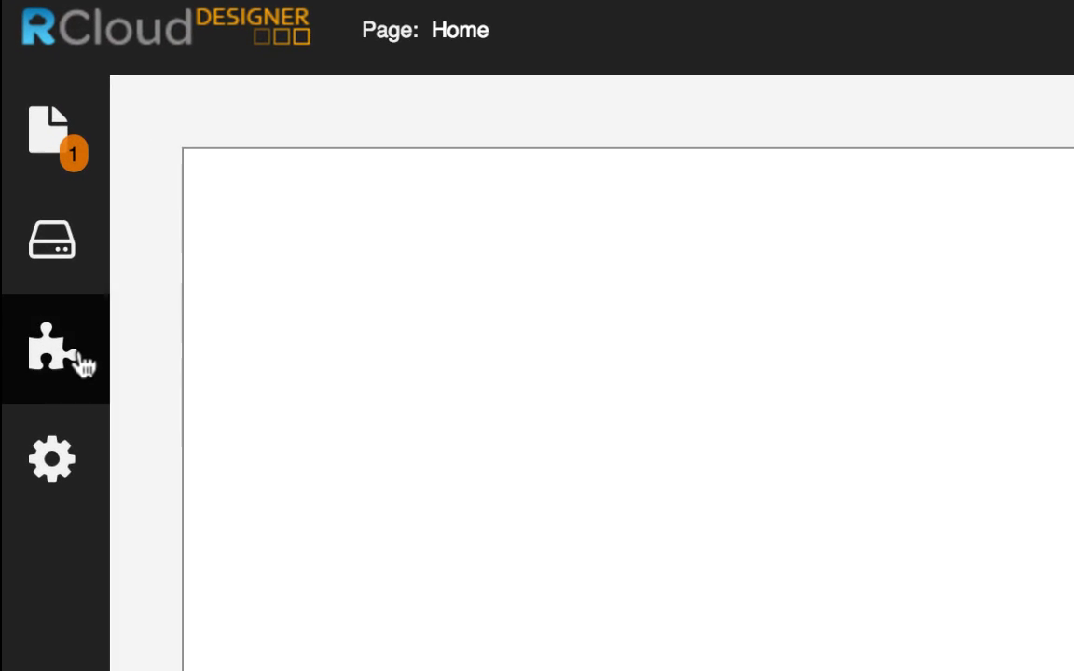
Open the Controls panel and place a text control on the Home page
click(51, 348)
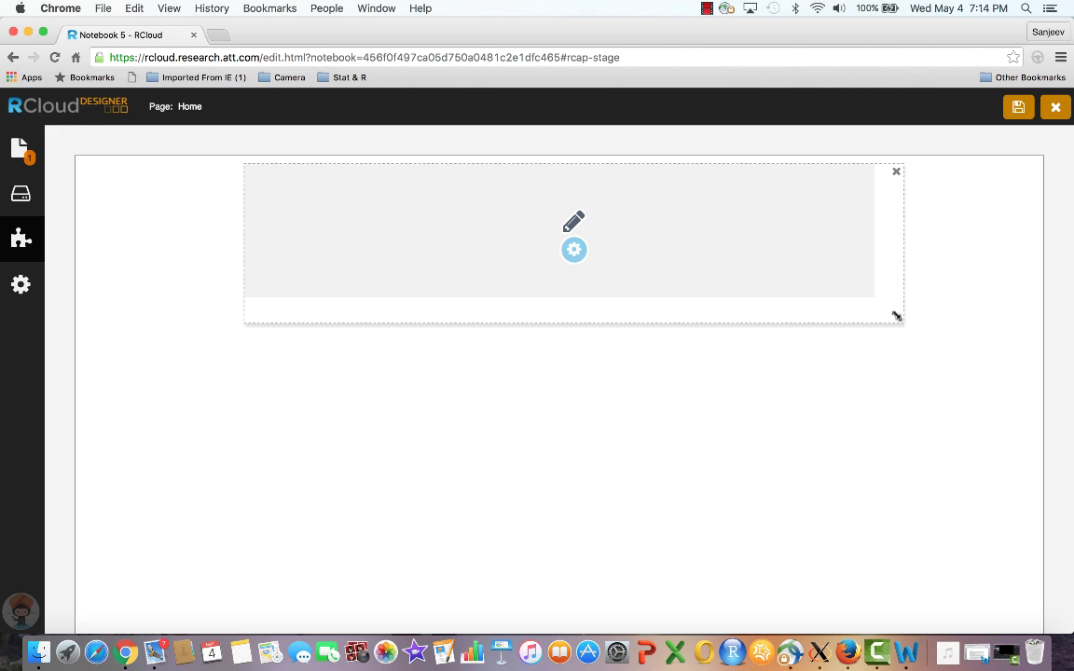
Resize the box, enter formatted 'What is RCAP?' text, set padding 20 and blue background, and save
drag(897, 315, 869, 289)
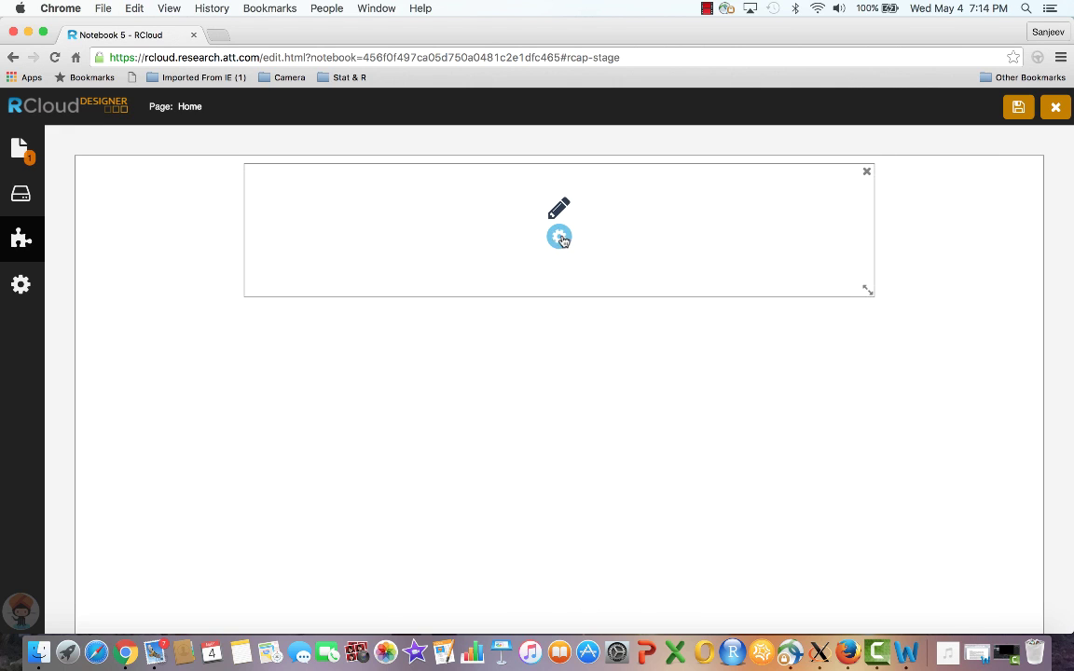
click(558, 208)
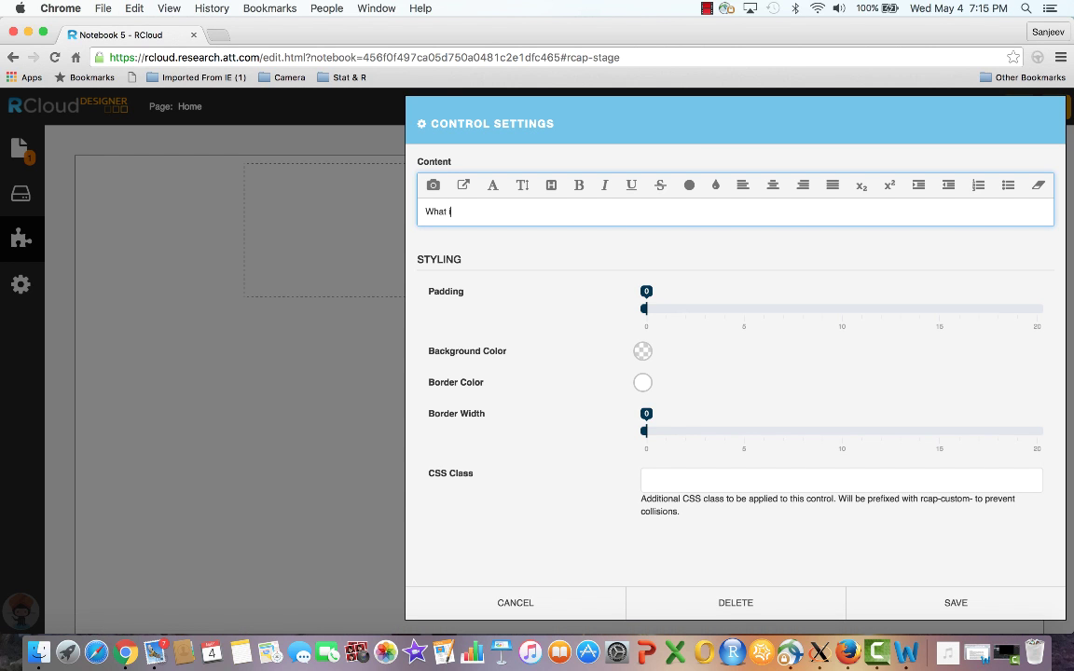
text(is RCAP?)
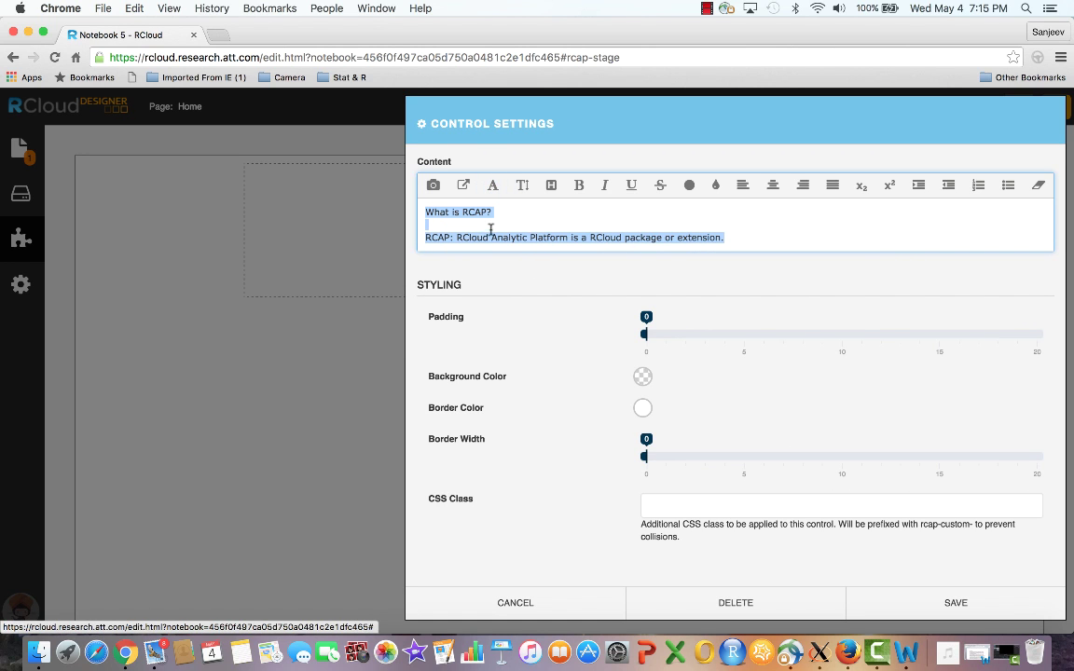
click(773, 185)
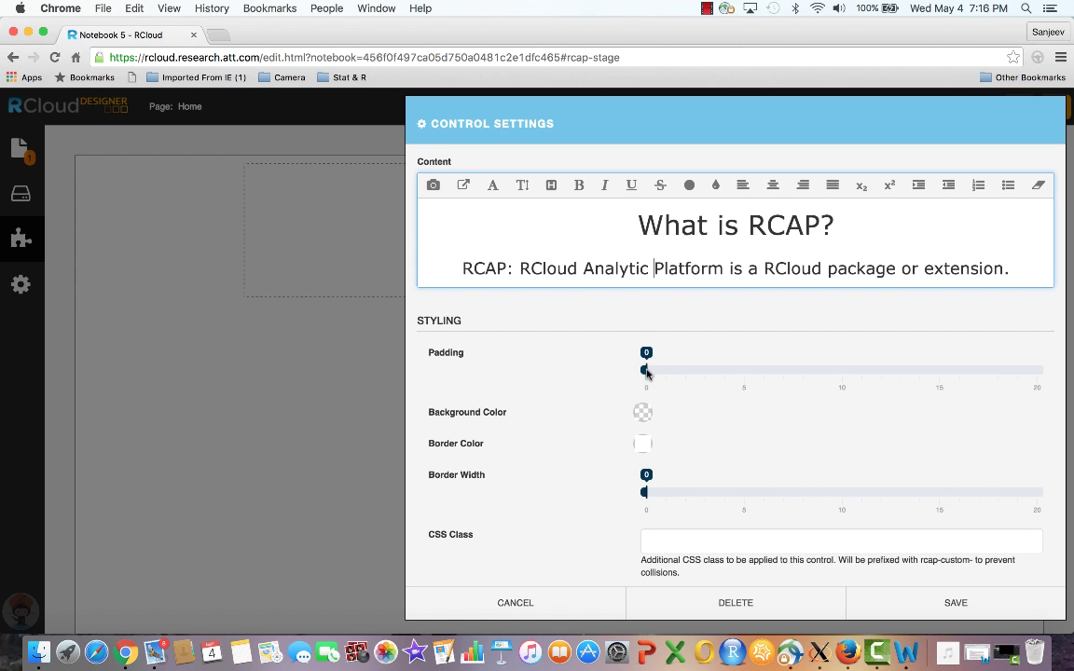
drag(646, 371, 1037, 370)
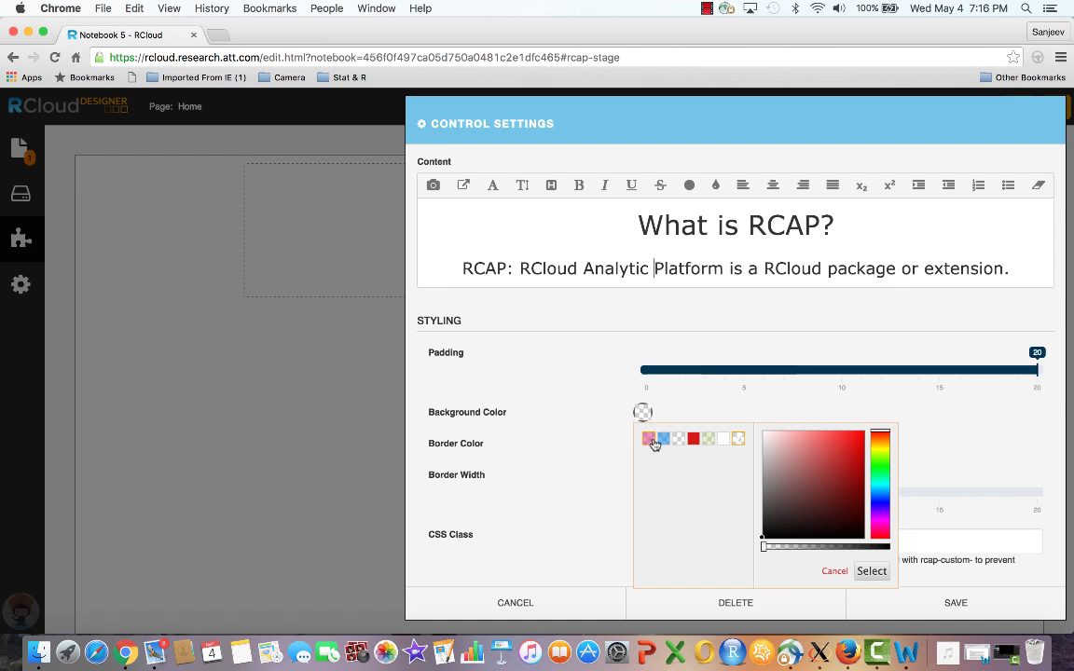
click(663, 438)
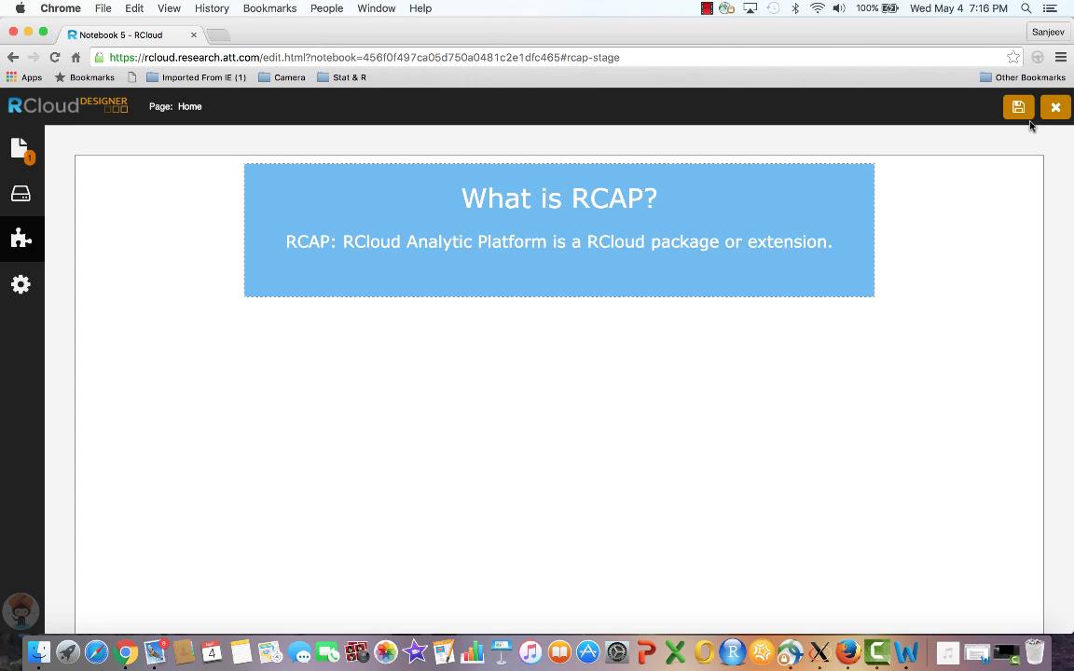
mouse_move(1019, 106)
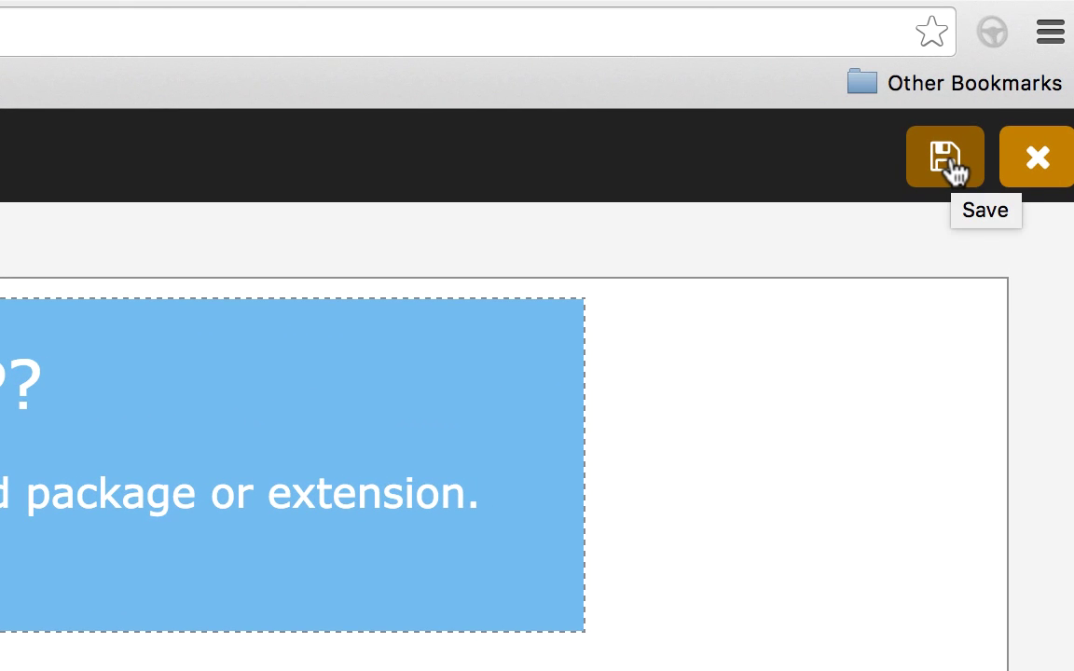
click(945, 156)
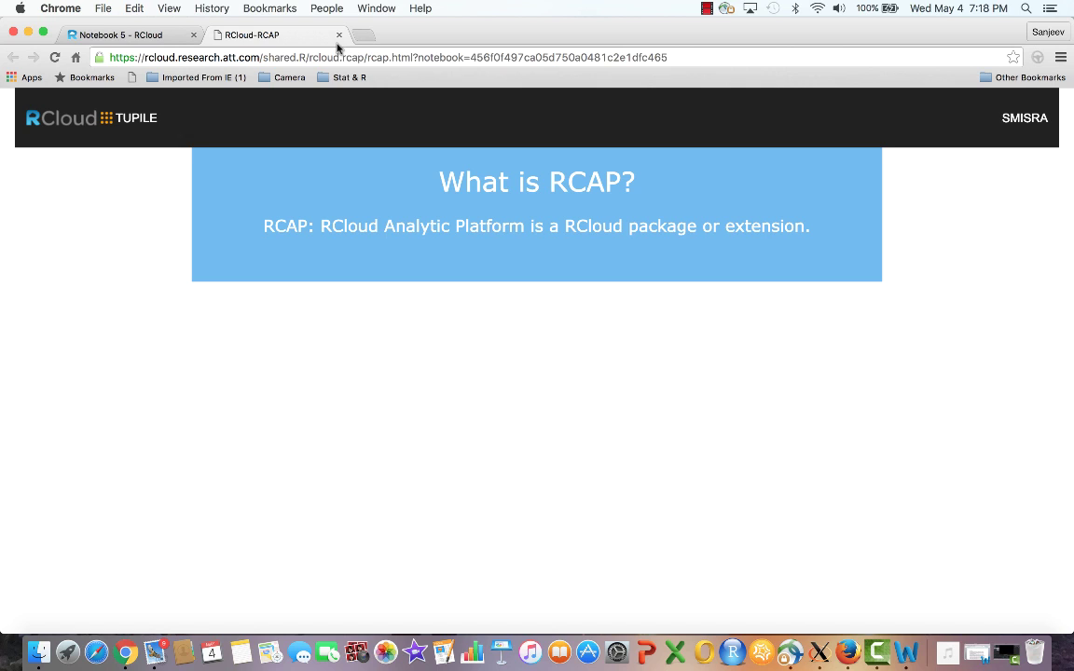
mouse_move(339, 34)
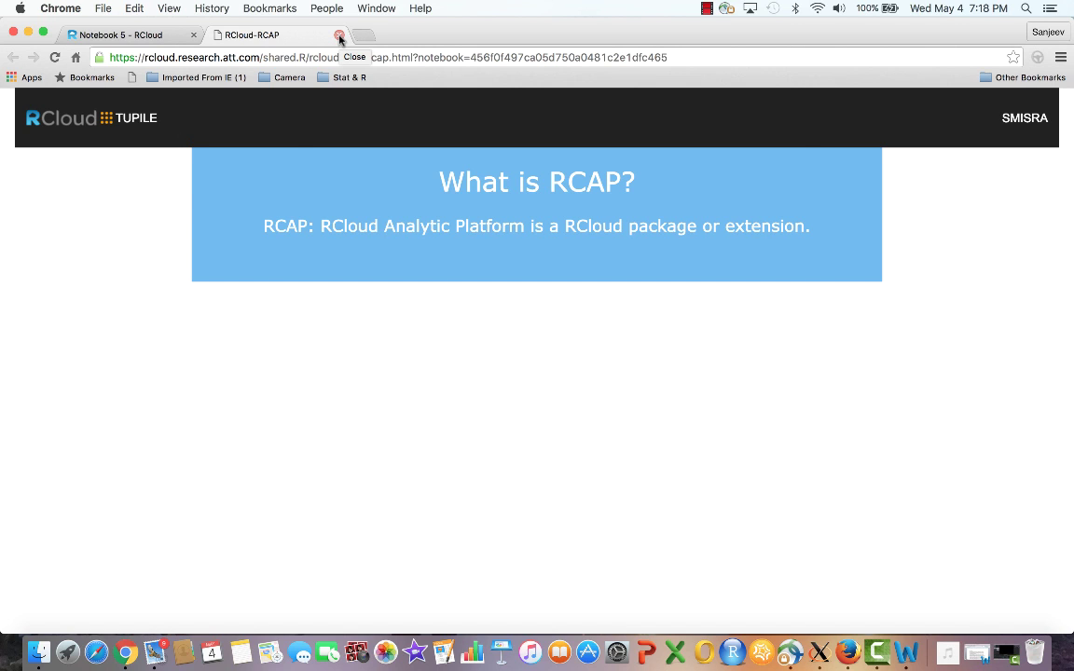
Close the shared RCAP tab to return to the RCloud notebook
click(340, 35)
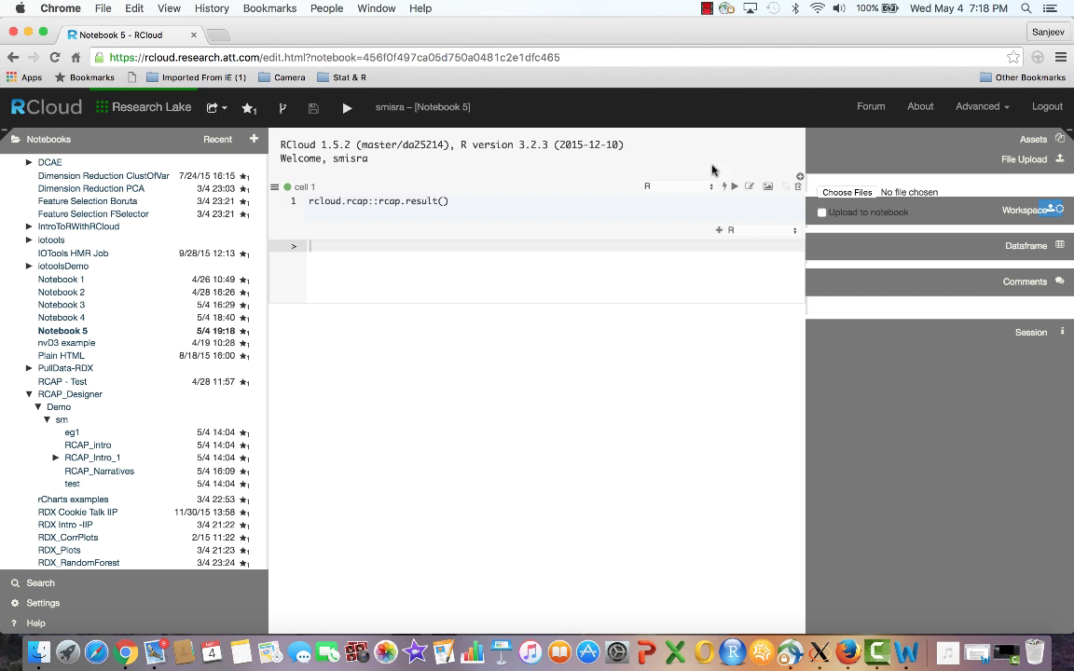
Relaunch the RCAP Designer and show the list of page controls
click(977, 106)
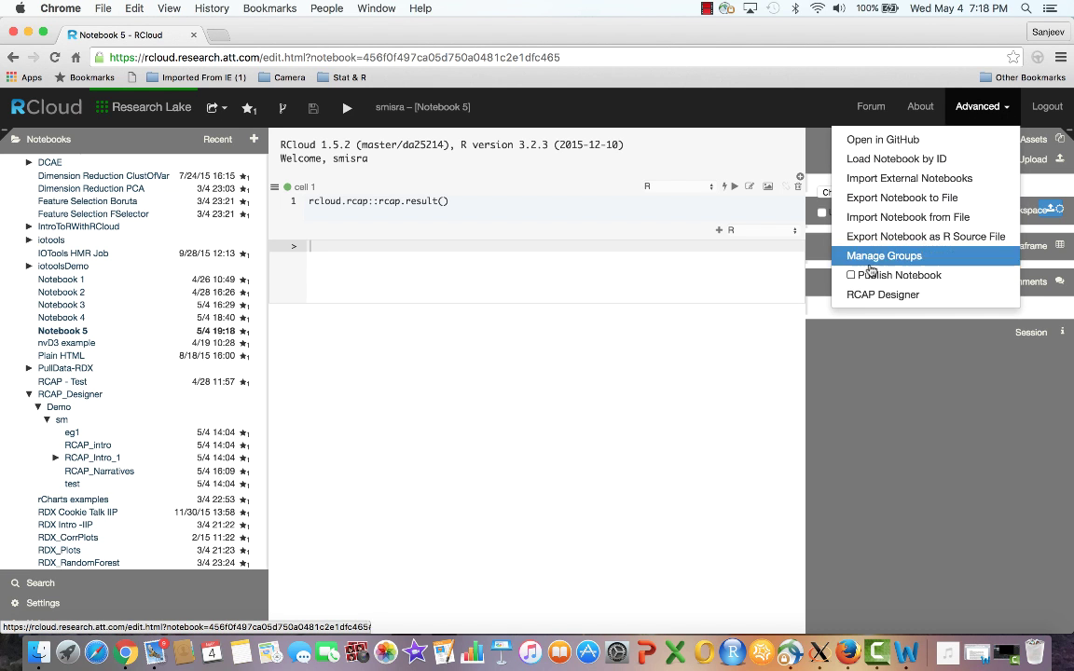
click(882, 295)
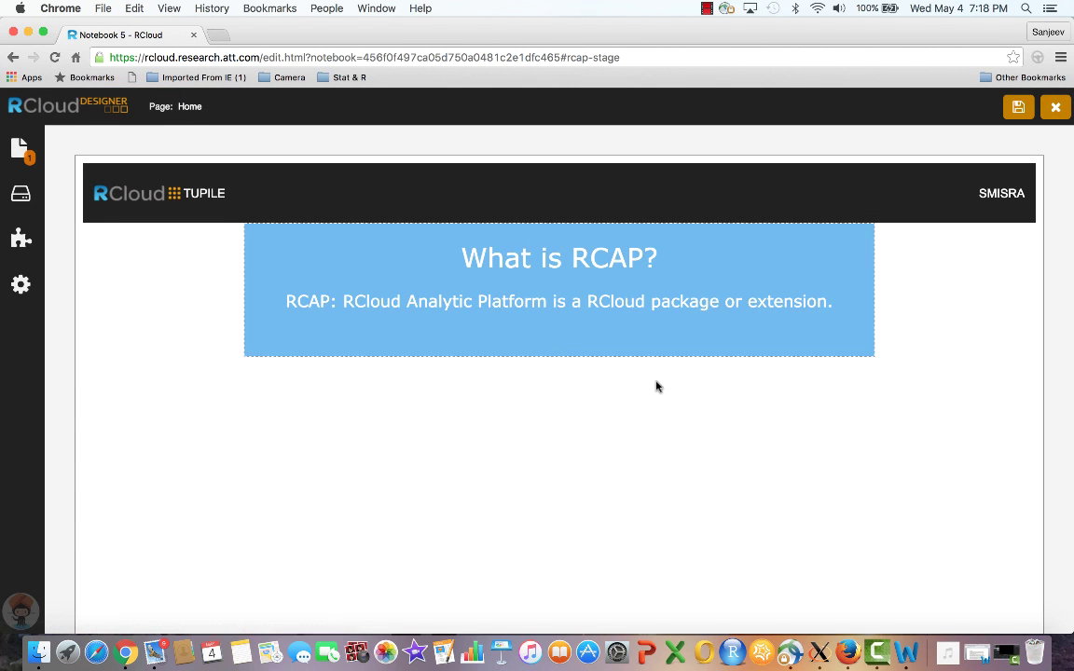
click(21, 239)
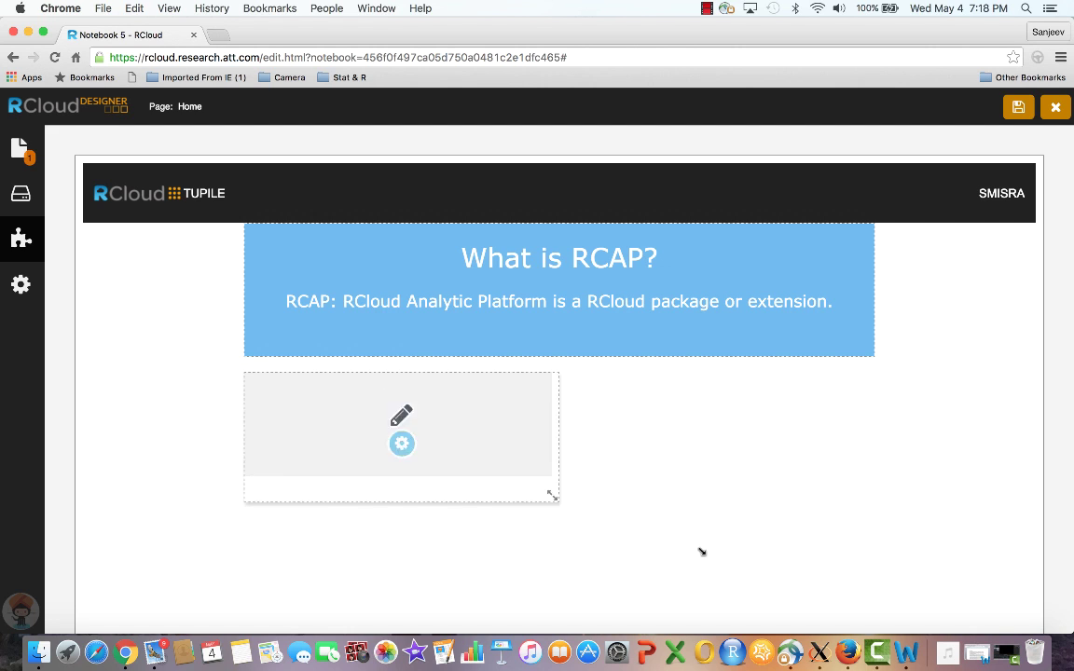
Stretch the RCAP Package text box to panel width and set its padding to 20
drag(552, 494, 866, 616)
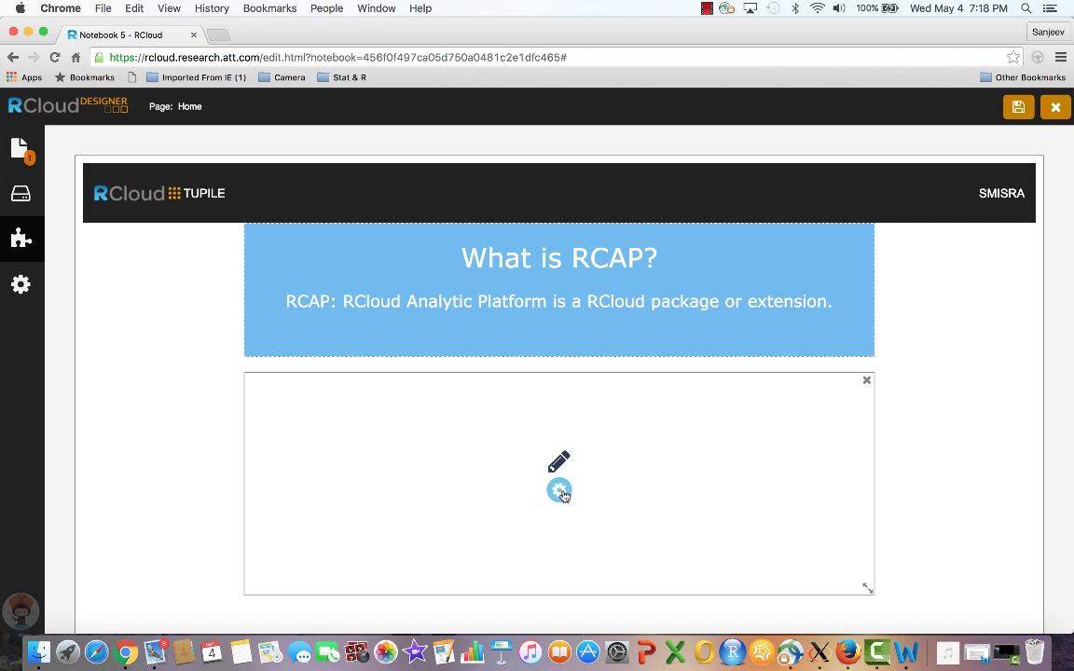
click(559, 491)
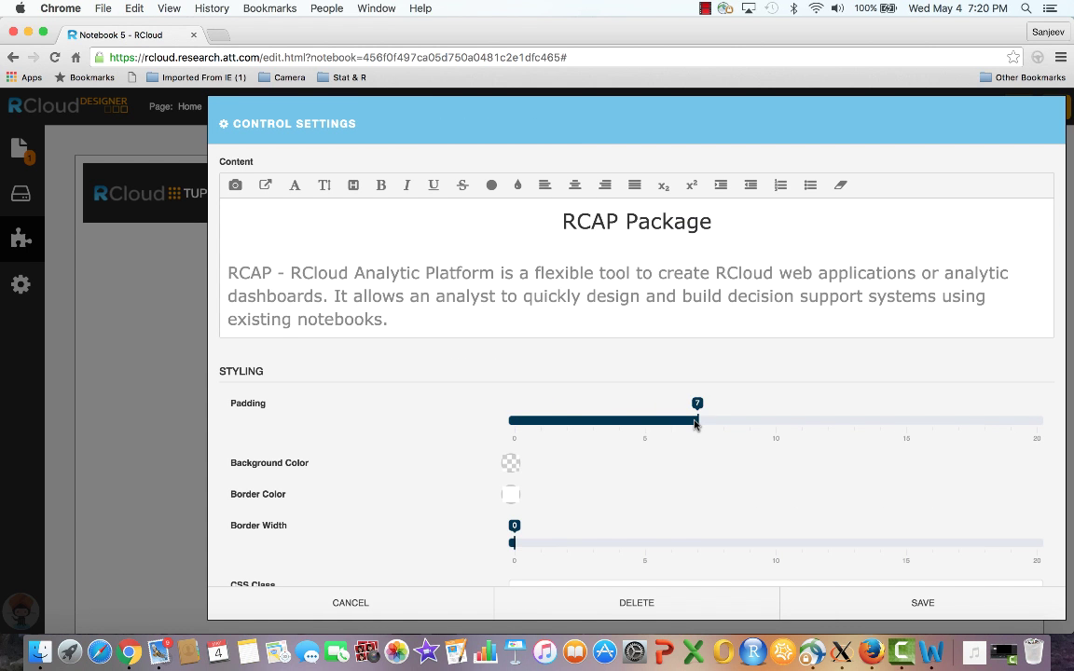
drag(697, 420, 1037, 421)
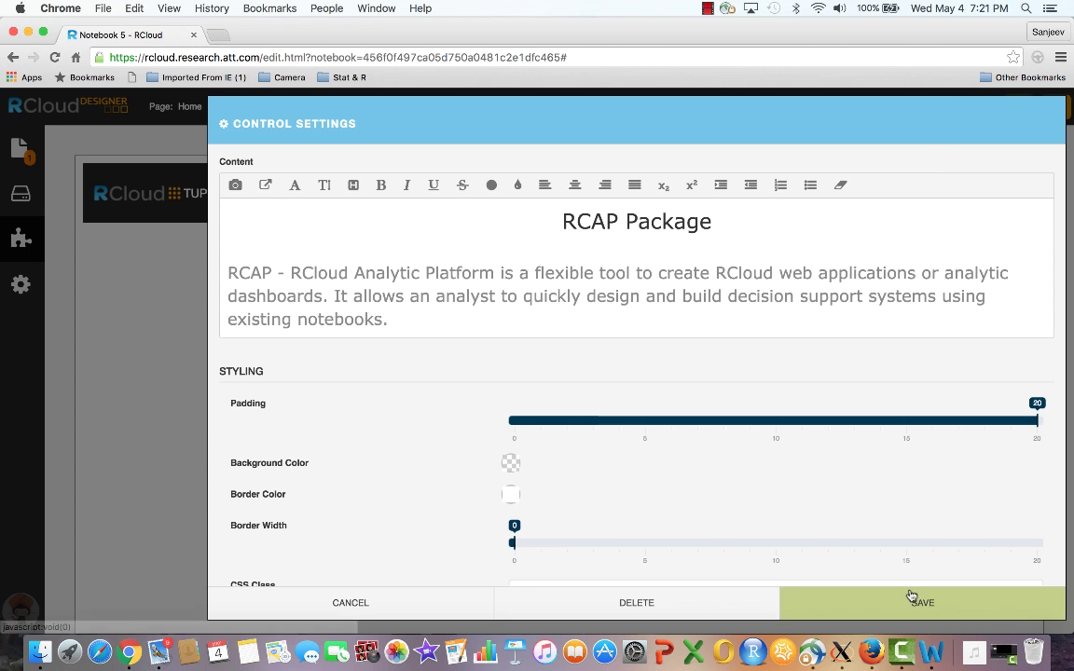
click(921, 602)
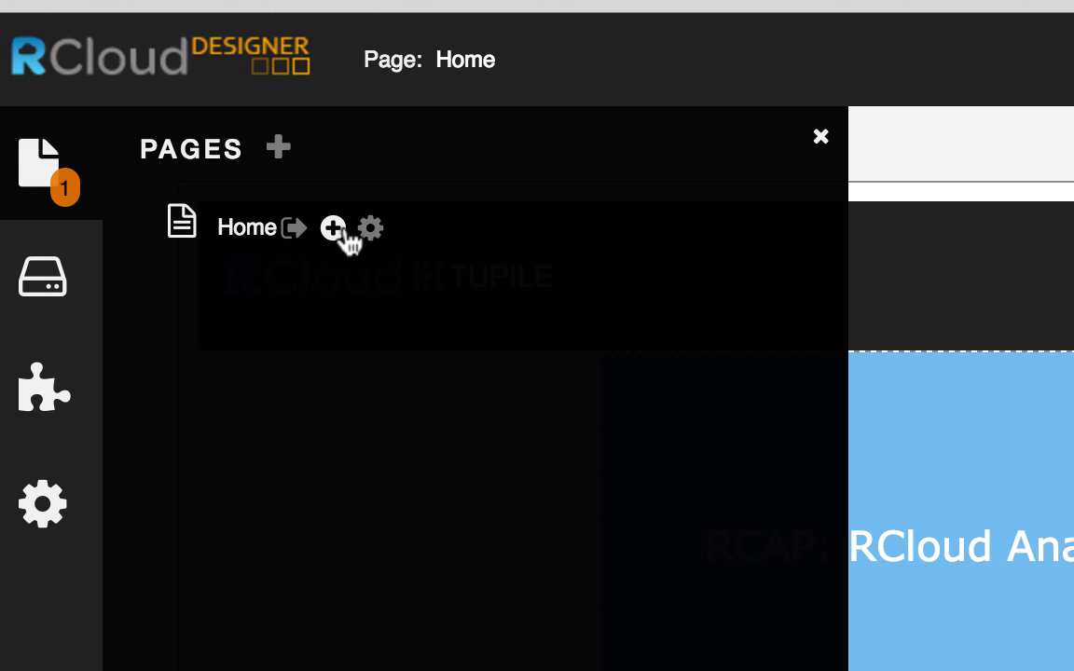
mouse_move(345, 241)
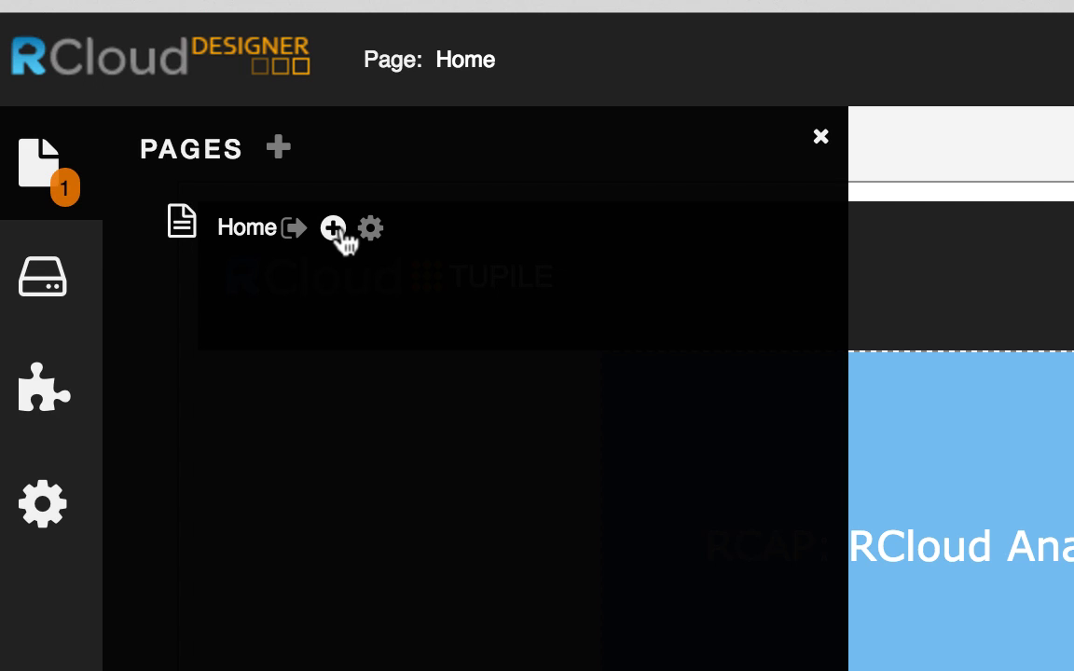
Add a page under Home with Navigation Title 'How to get started'
click(333, 228)
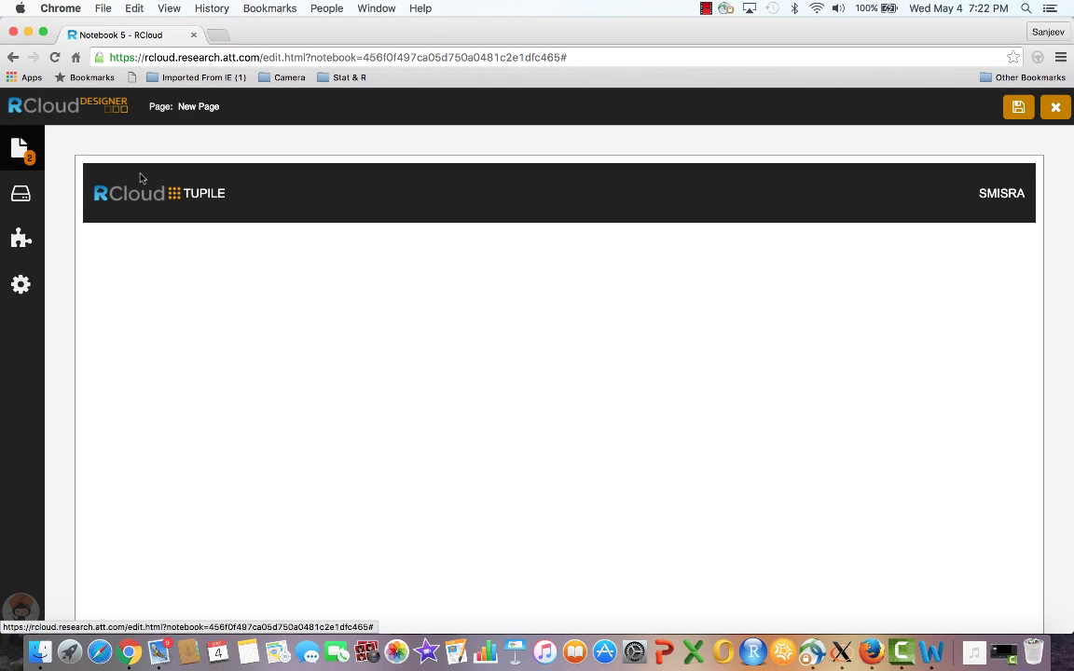
click(21, 150)
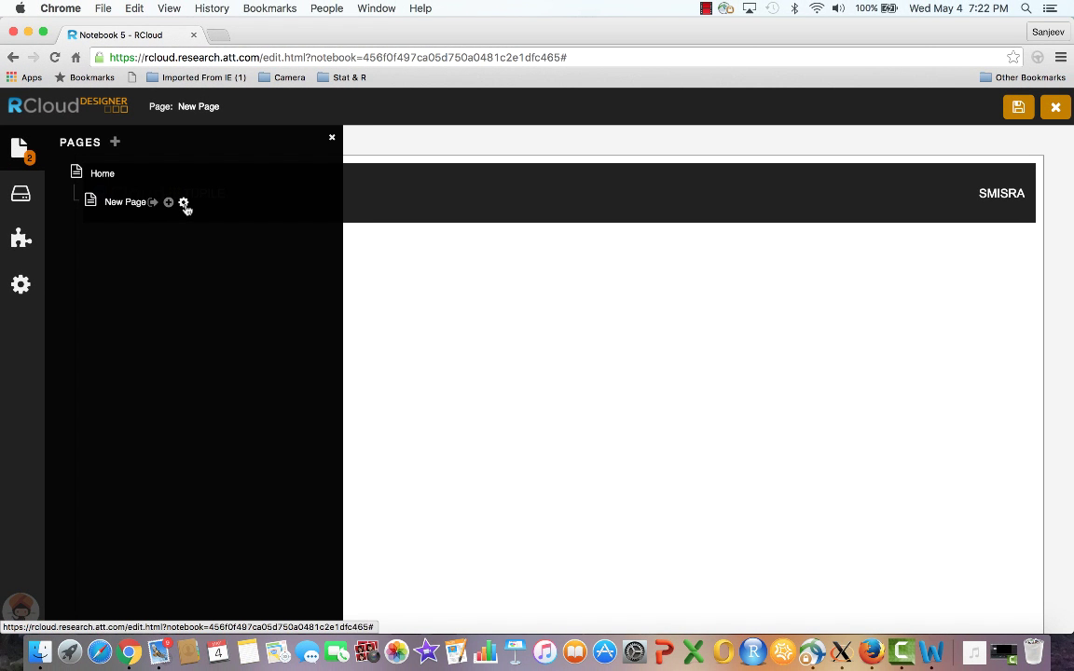
click(184, 202)
text(How to)
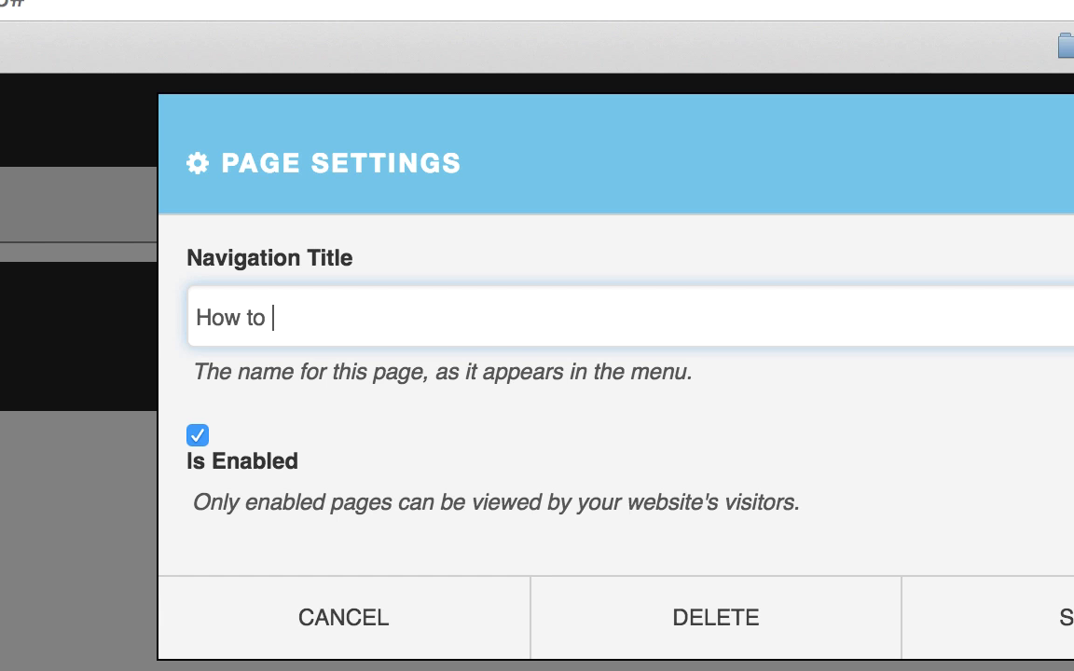
text(get)
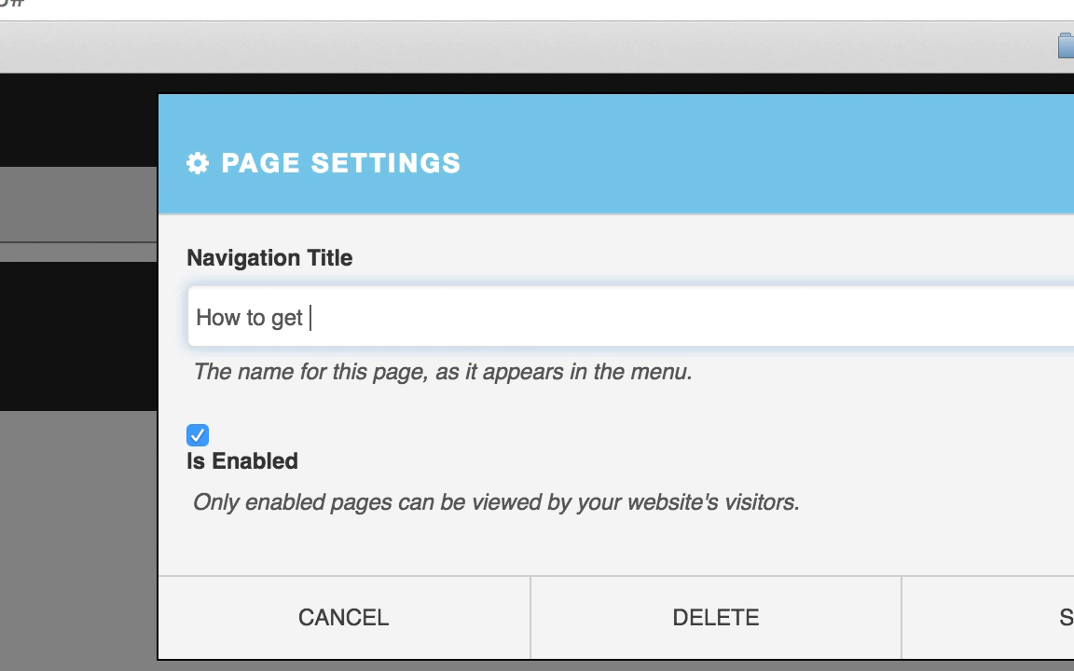
text(started)
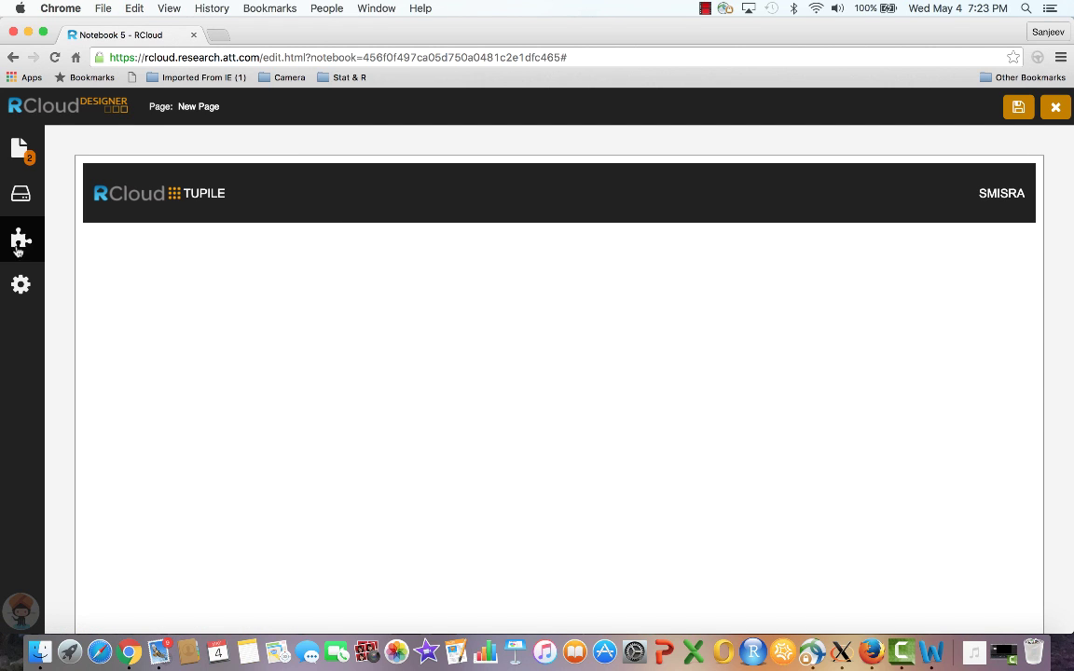
Place a text box on the blank page and add a page menu to the header
click(20, 240)
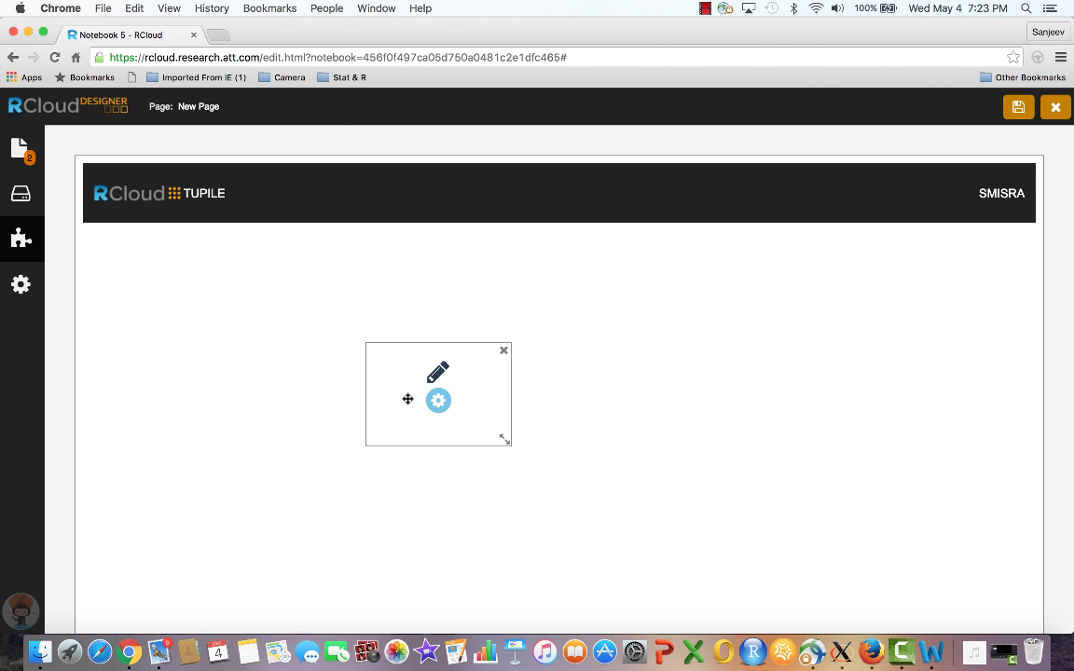
drag(408, 399, 271, 293)
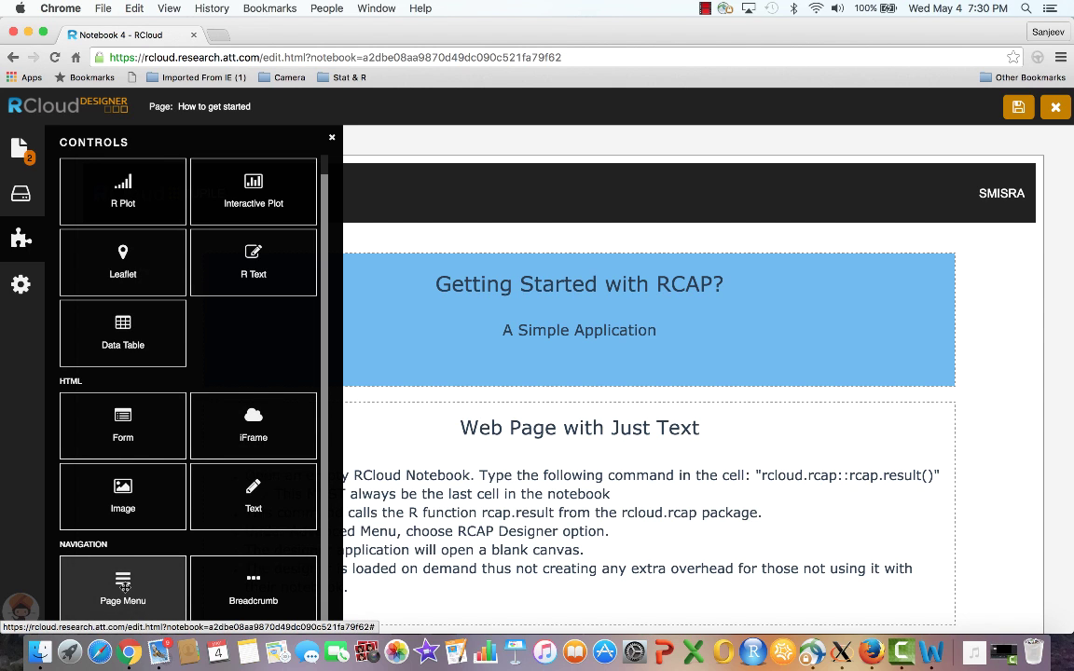
click(331, 138)
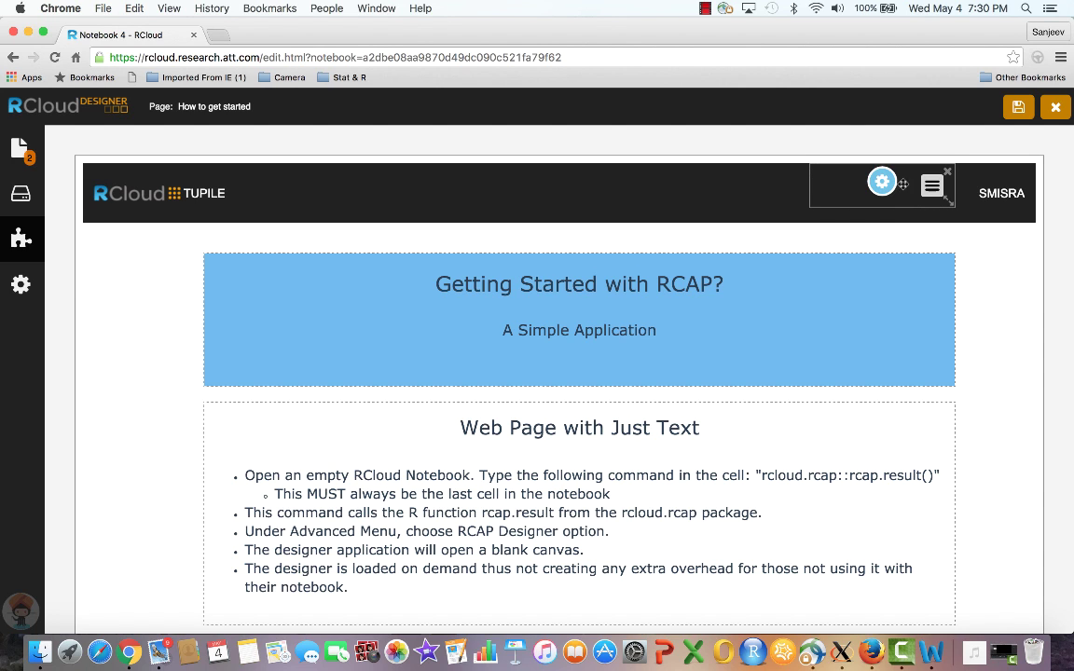
Set the page menu padding to 20, return to Home, and save the app
click(881, 182)
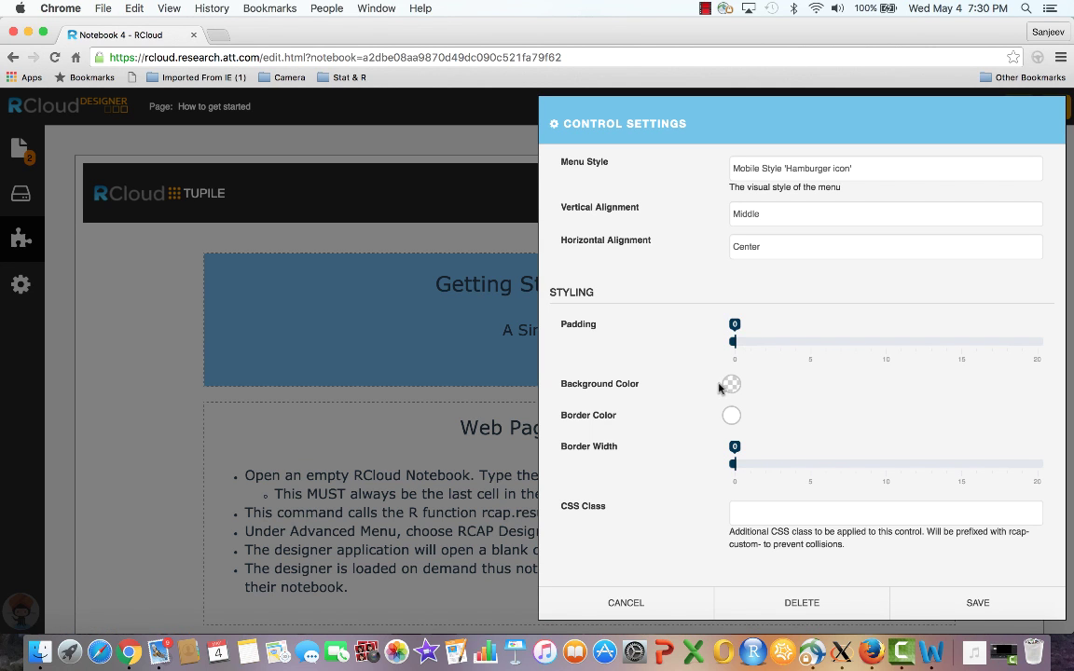
drag(734, 341, 990, 341)
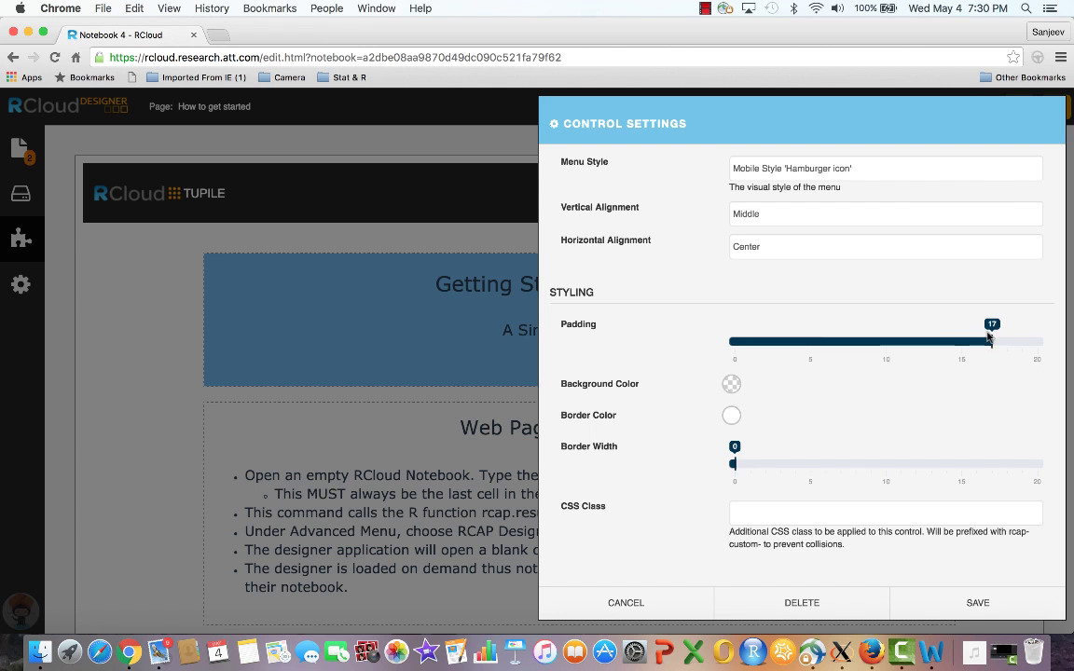
drag(989, 341, 1036, 342)
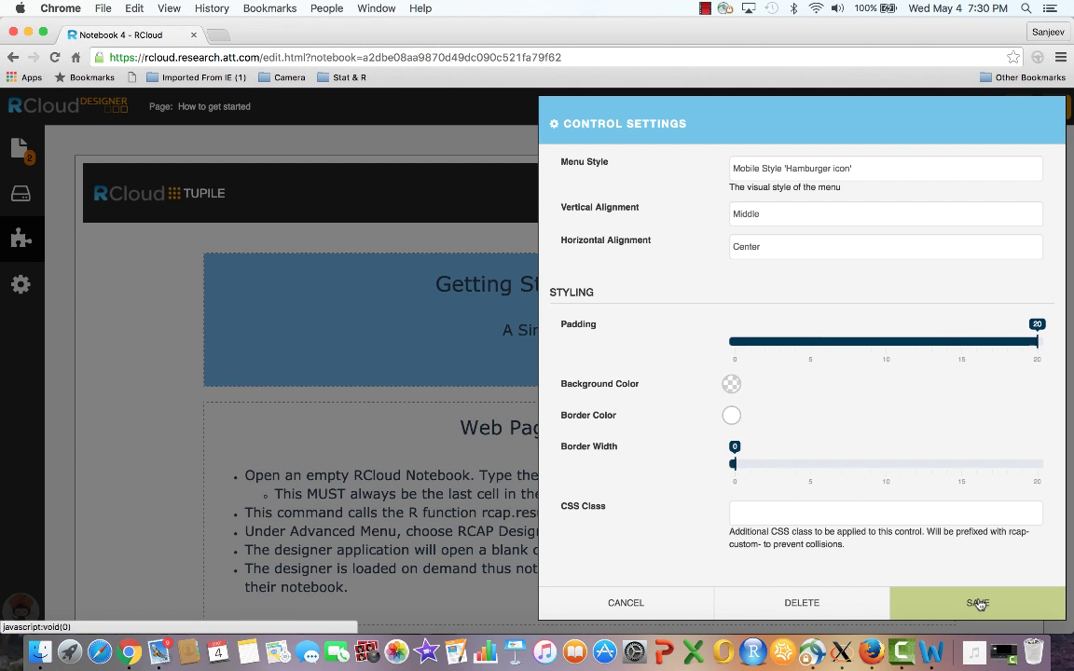
click(977, 602)
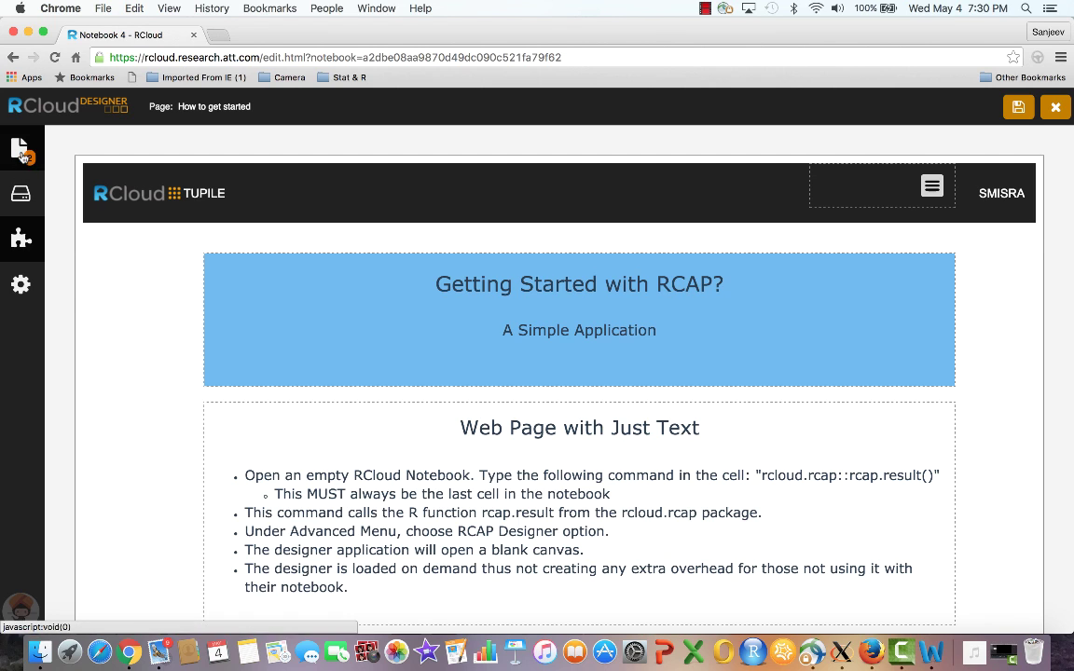
click(1019, 107)
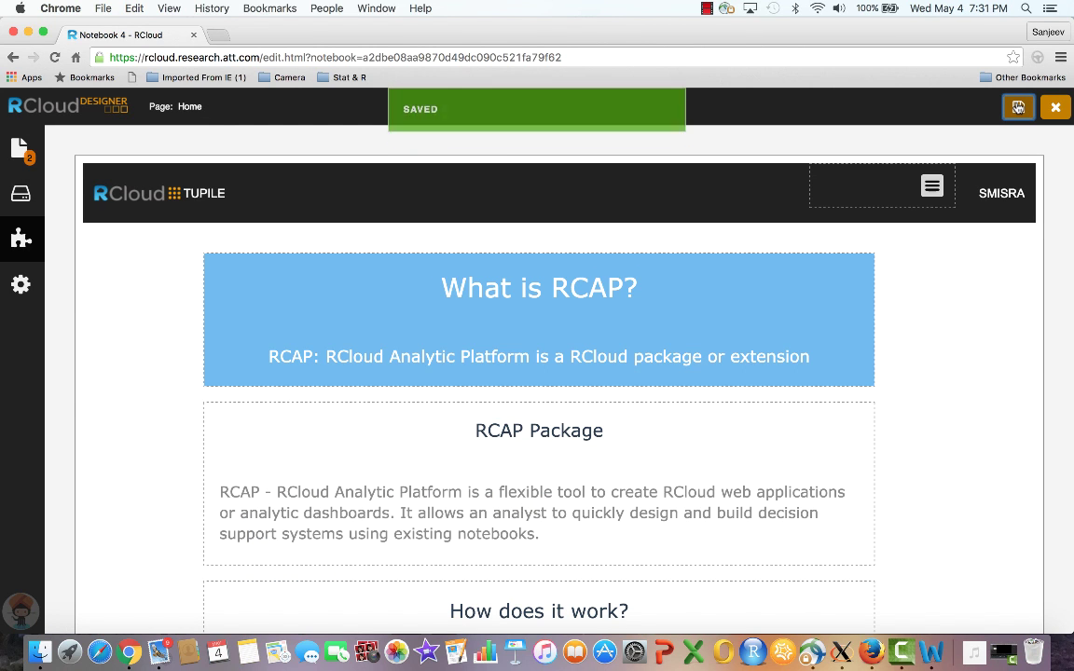
click(1054, 106)
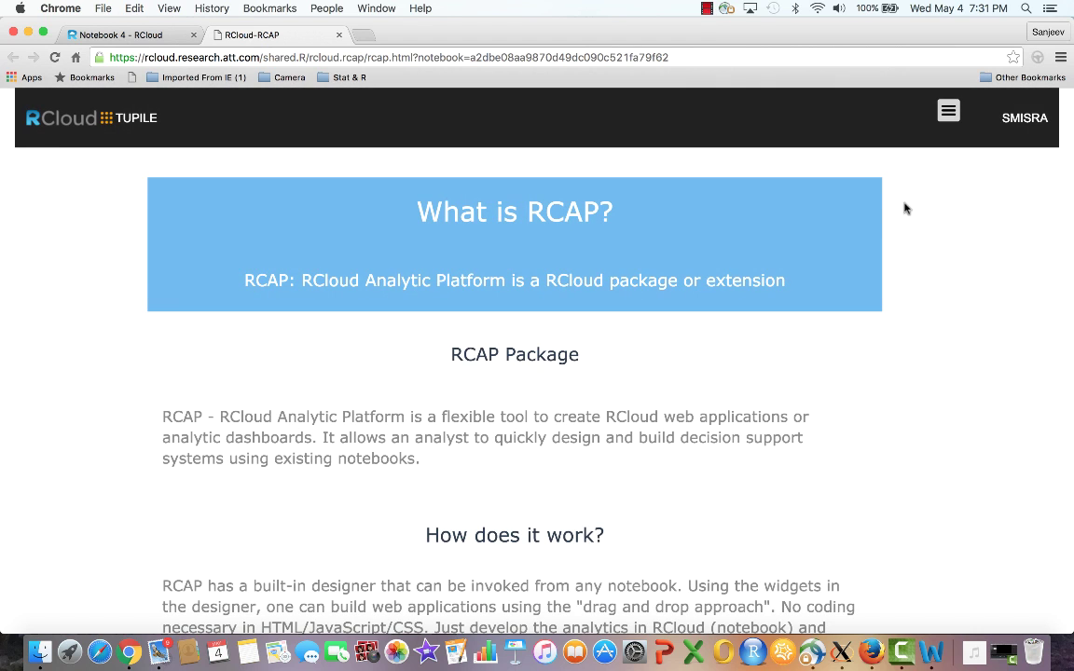
mouse_move(947, 229)
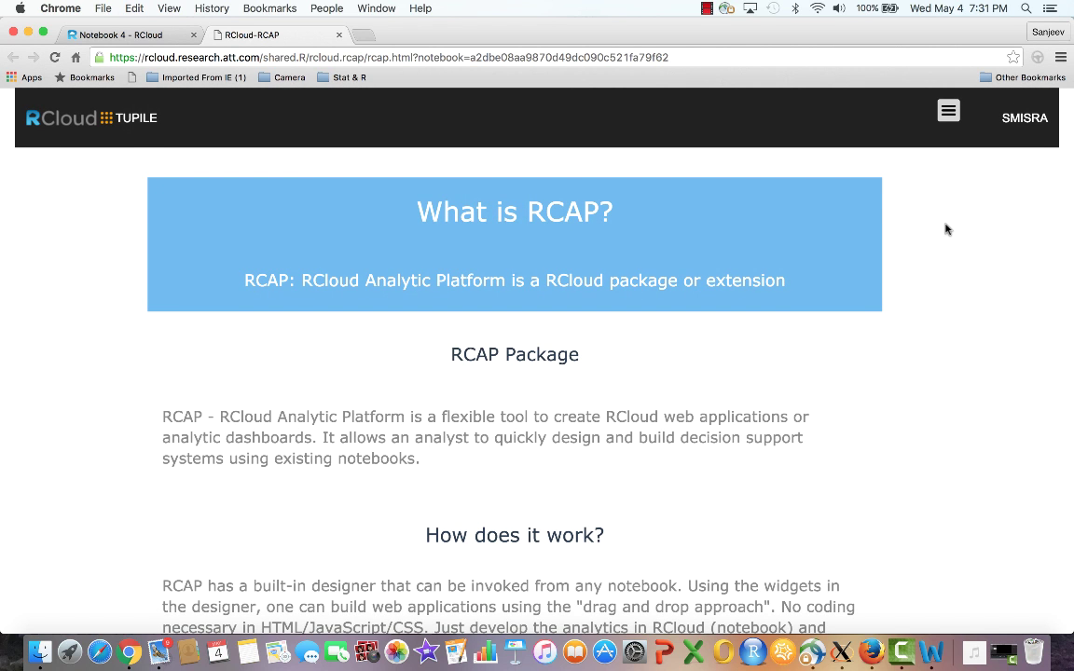
Go to the How to get started page and scroll to Spin up the webpage
scroll(down, 3)
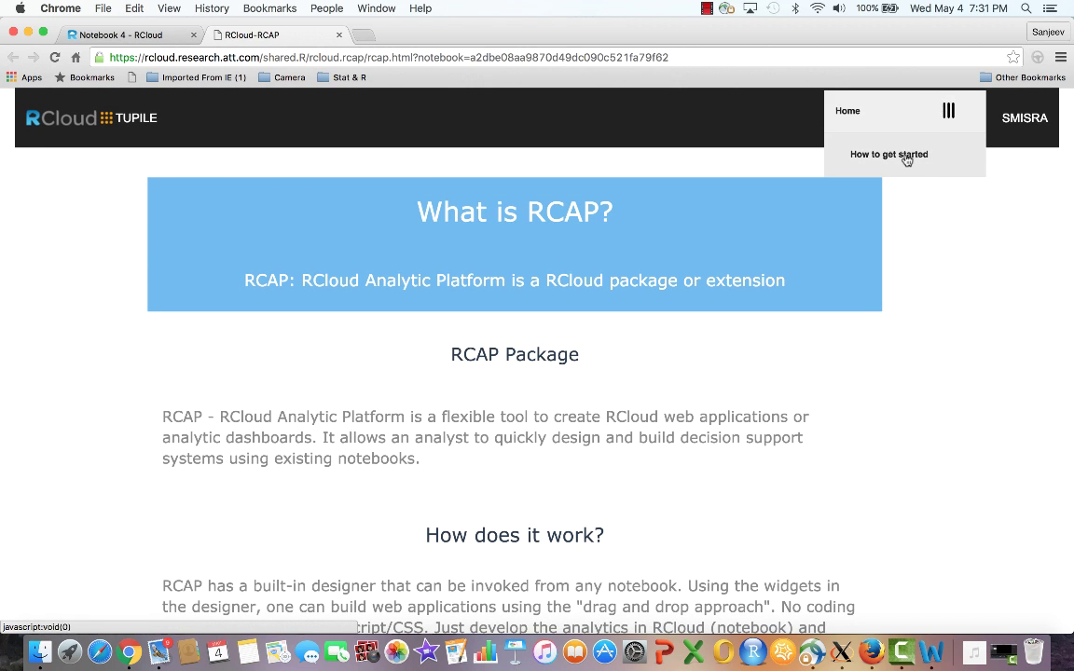
click(888, 154)
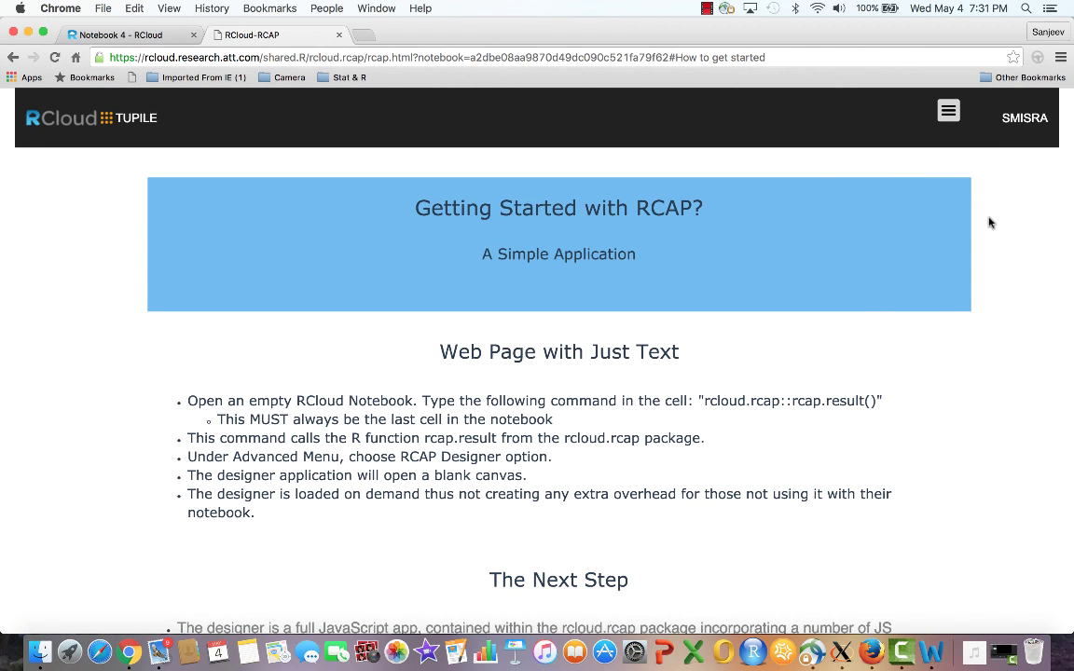
scroll(down, 3)
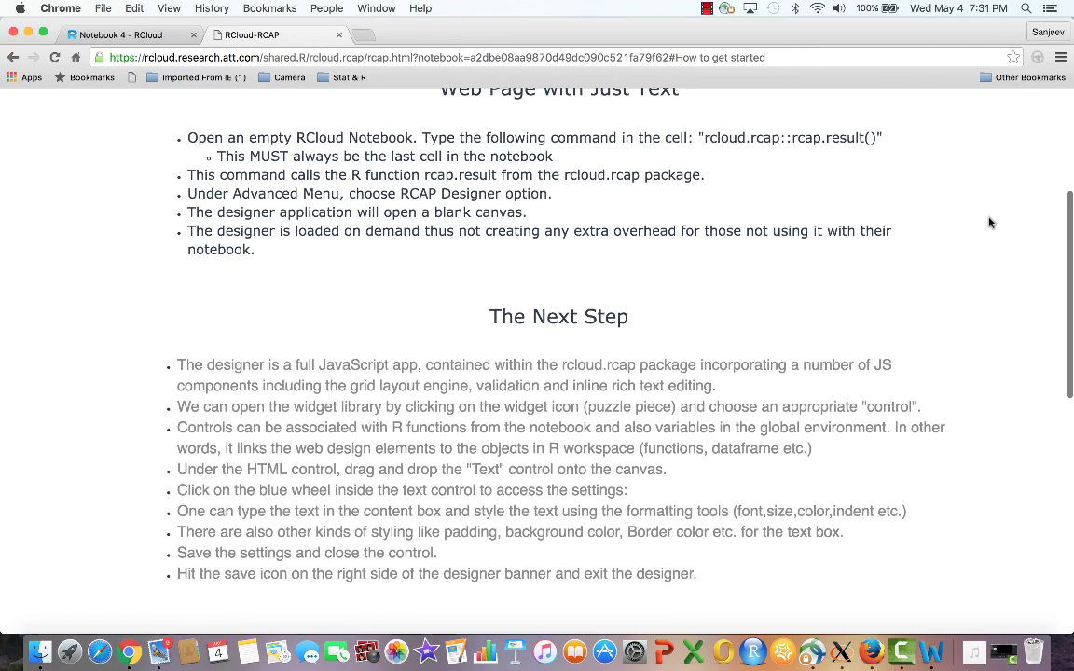
scroll(down, 3)
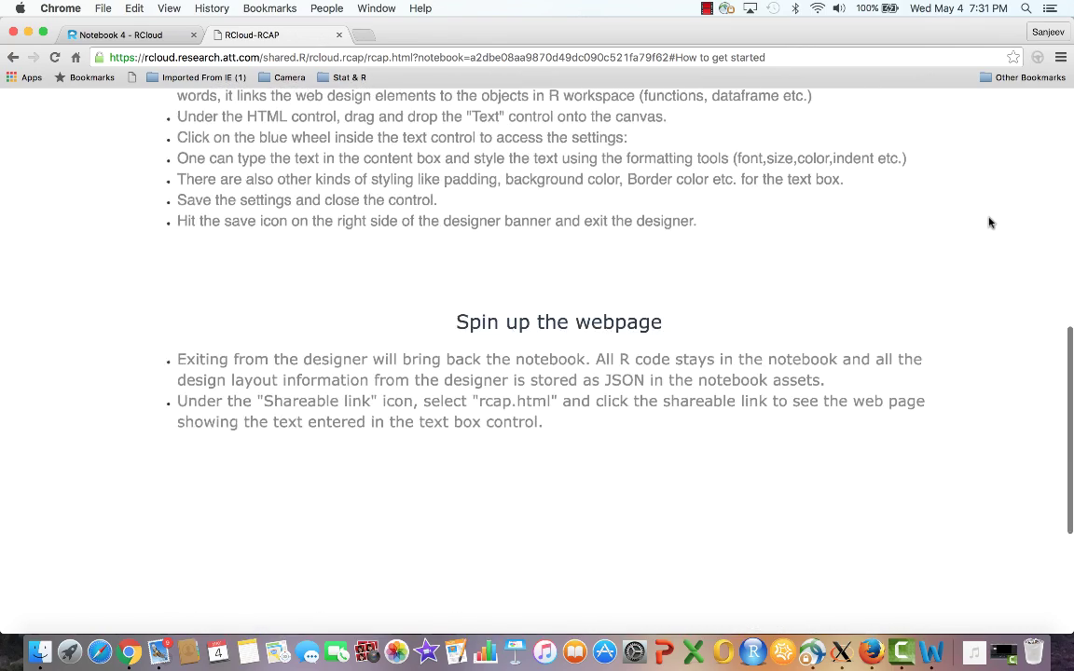